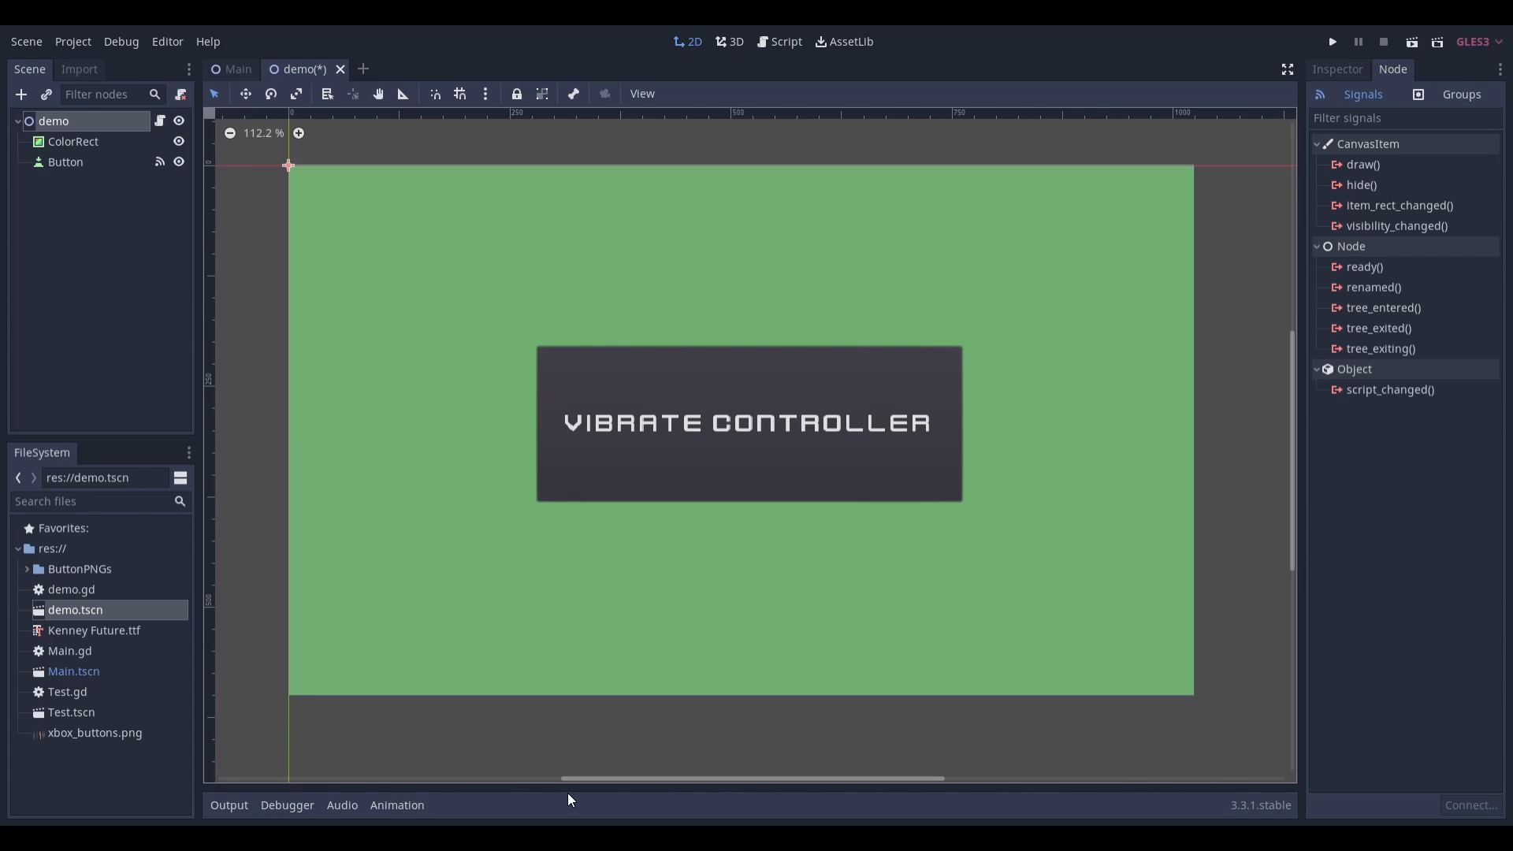
# Step: Show the Button node's signals, with pressed connected to _on_Button_pressed
pyautogui.click(65, 161)
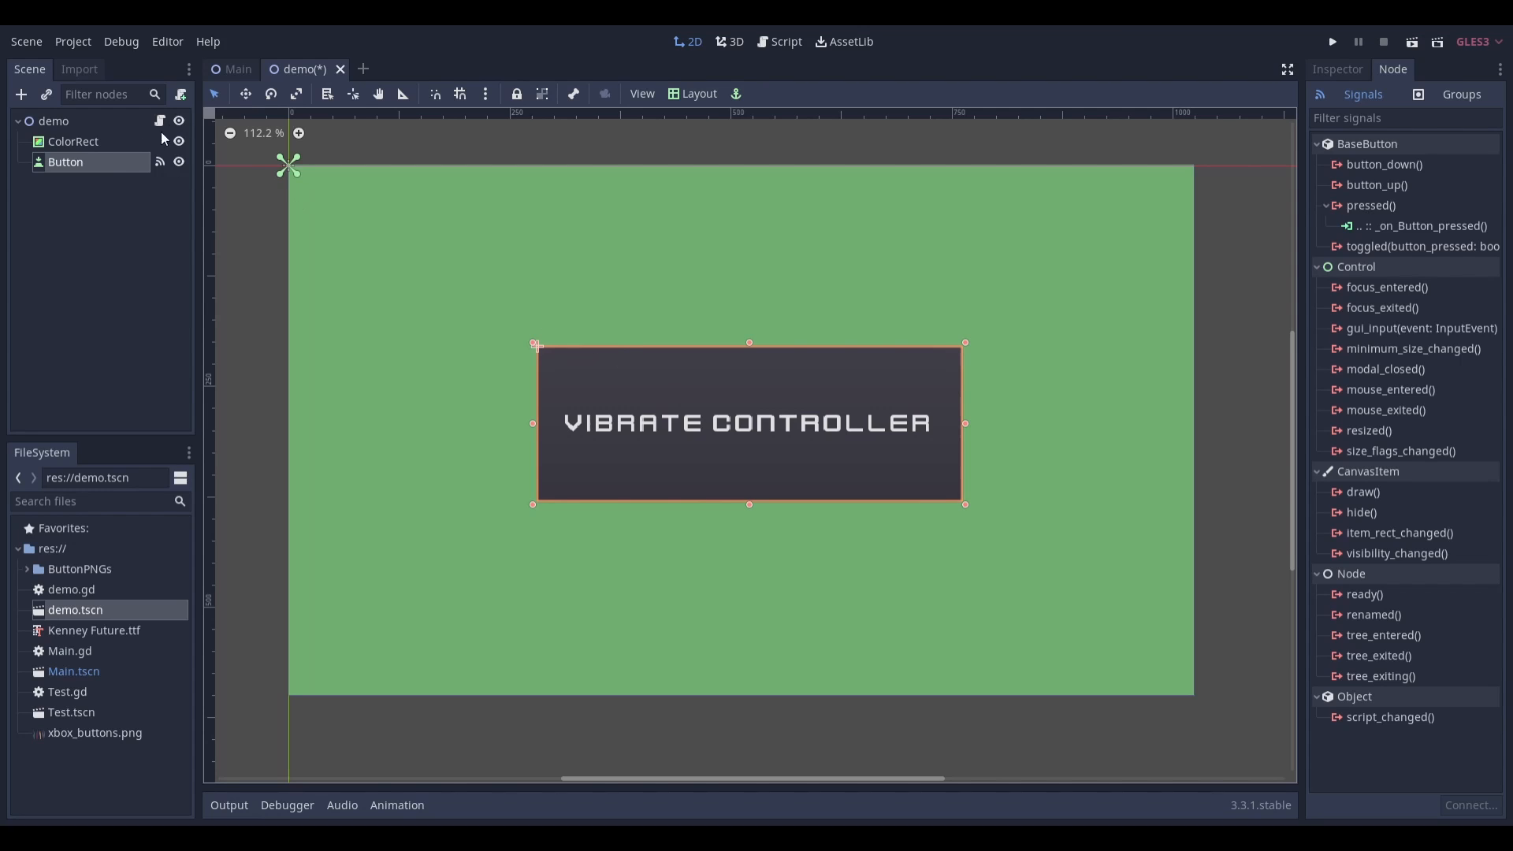
# Step: In demo.gd's _on_Button_pressed, write Input.start_joy_vibration( with leading zero arguments
pyautogui.click(784, 41)
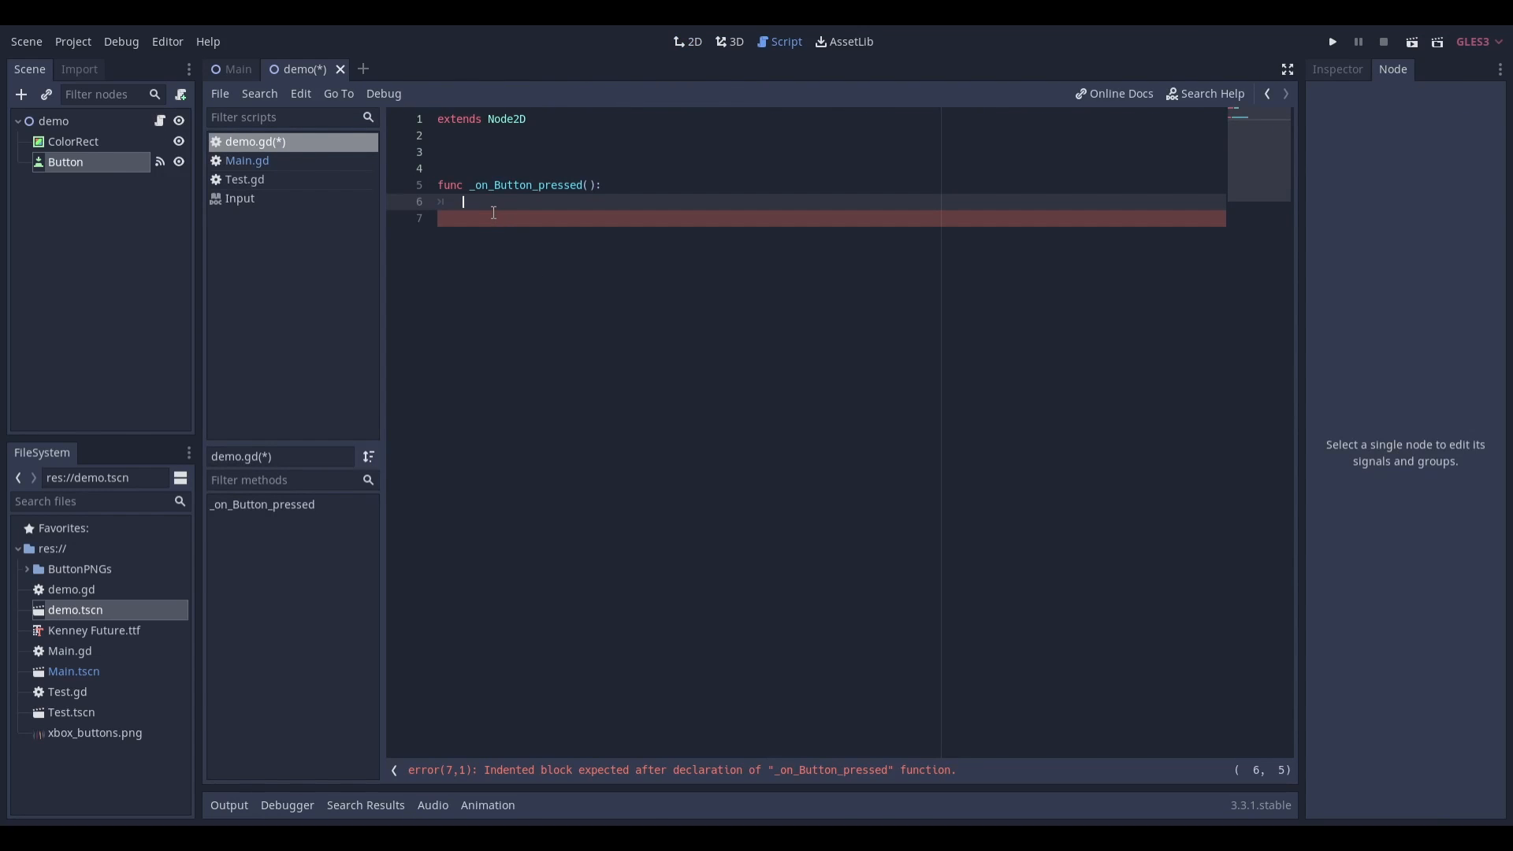
pyautogui.write('Input.')
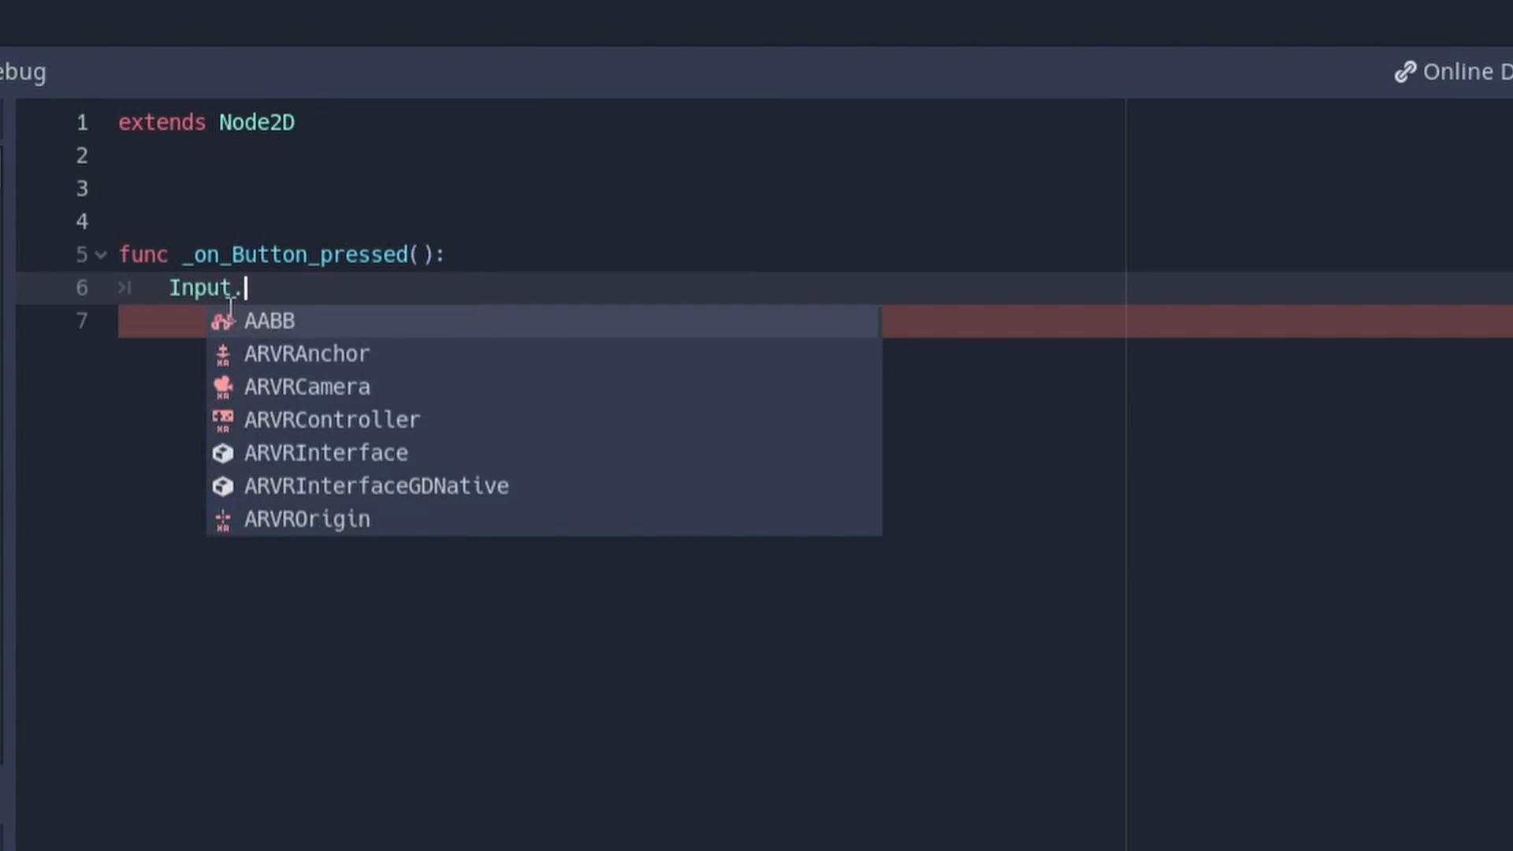
pyautogui.write('start_joy_vibration(')
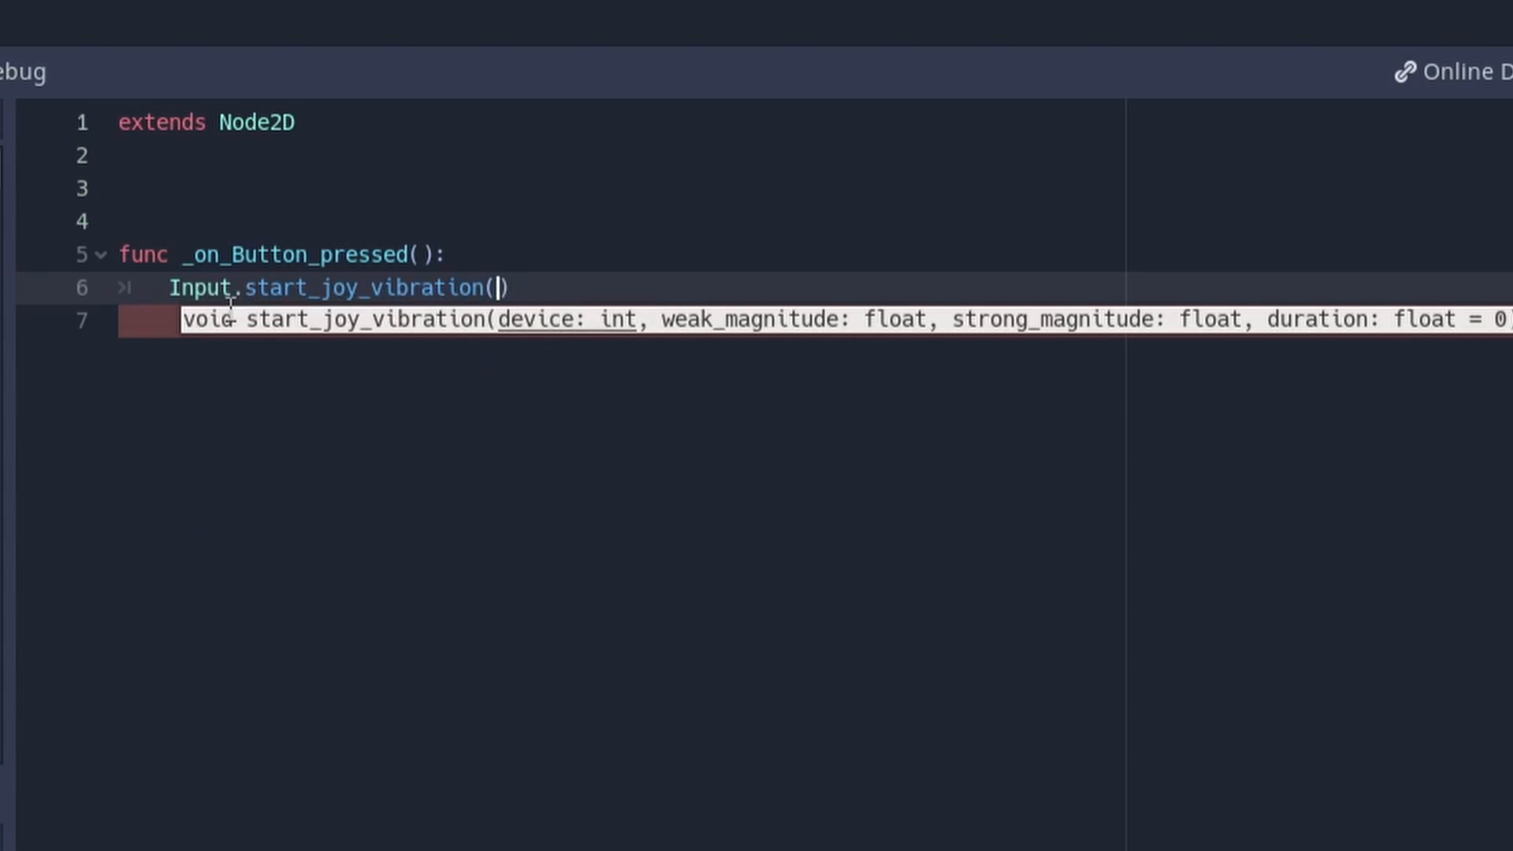
pyautogui.write('0,0,0,0')
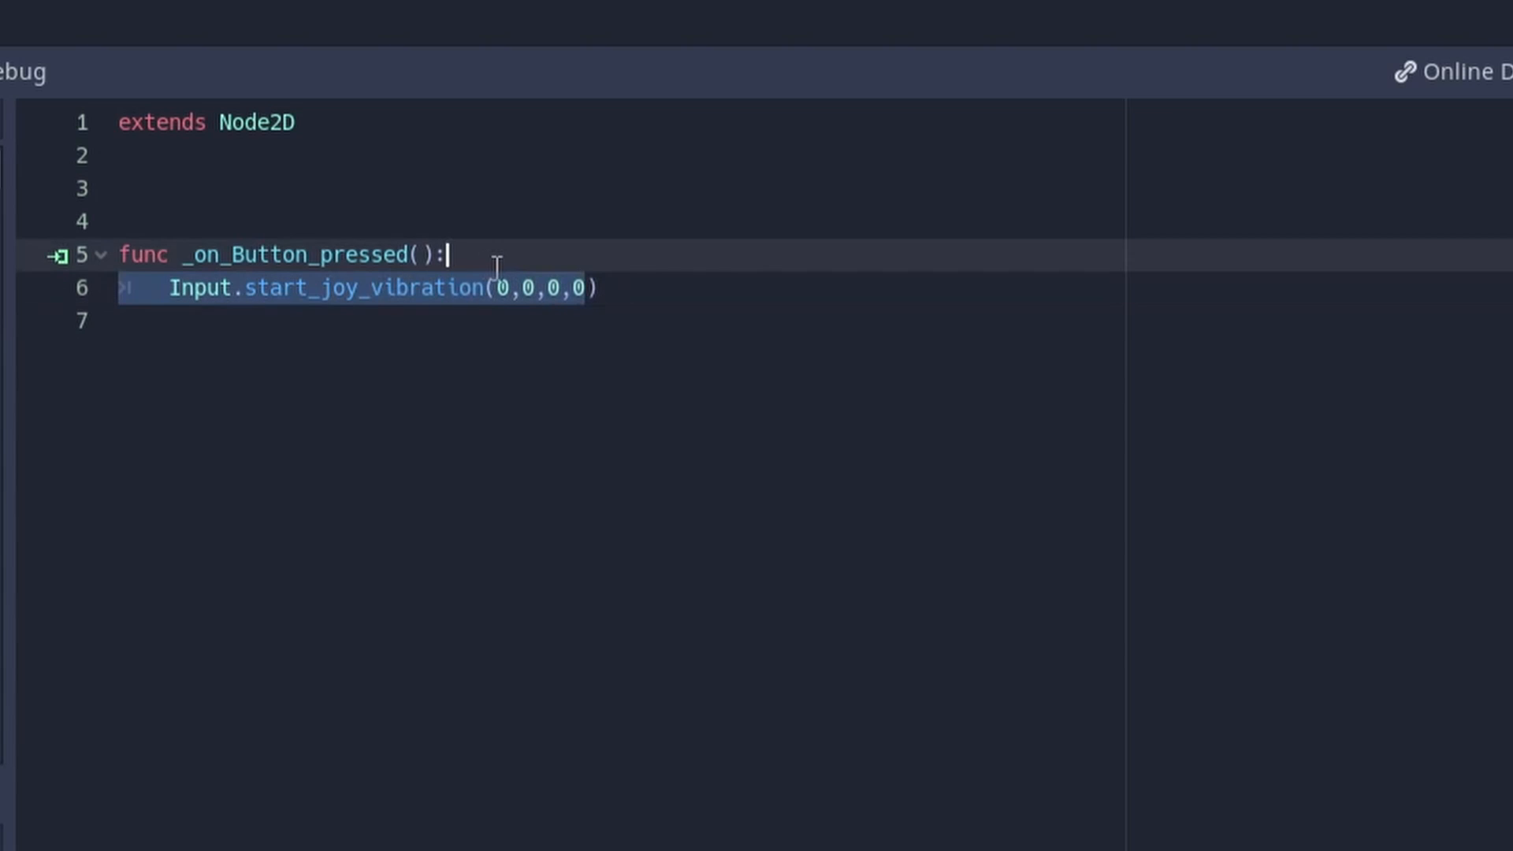
pyautogui.click(501, 287)
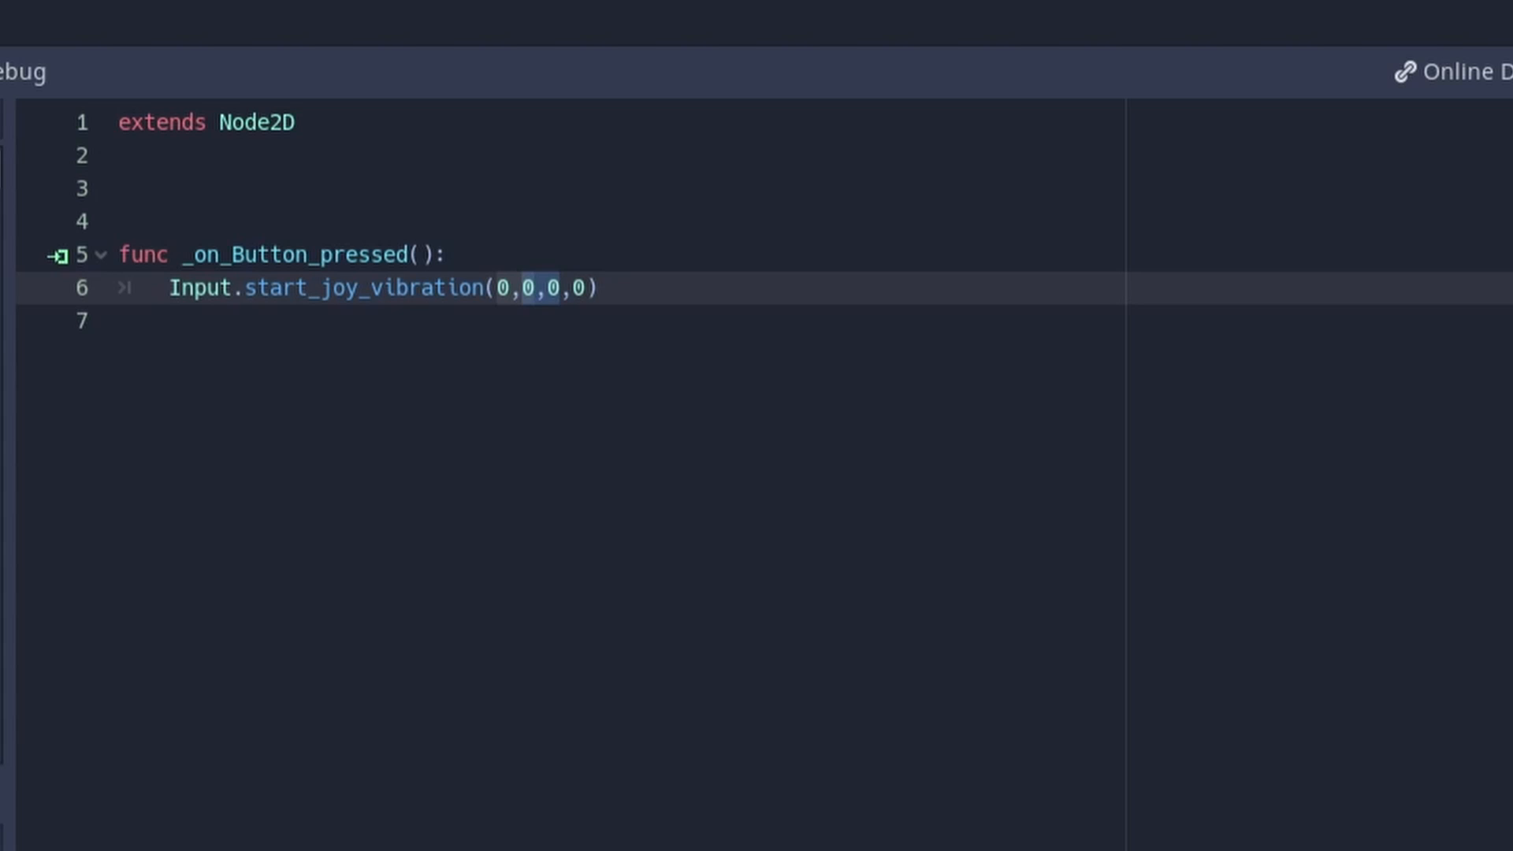
pyautogui.moveTo(519, 320)
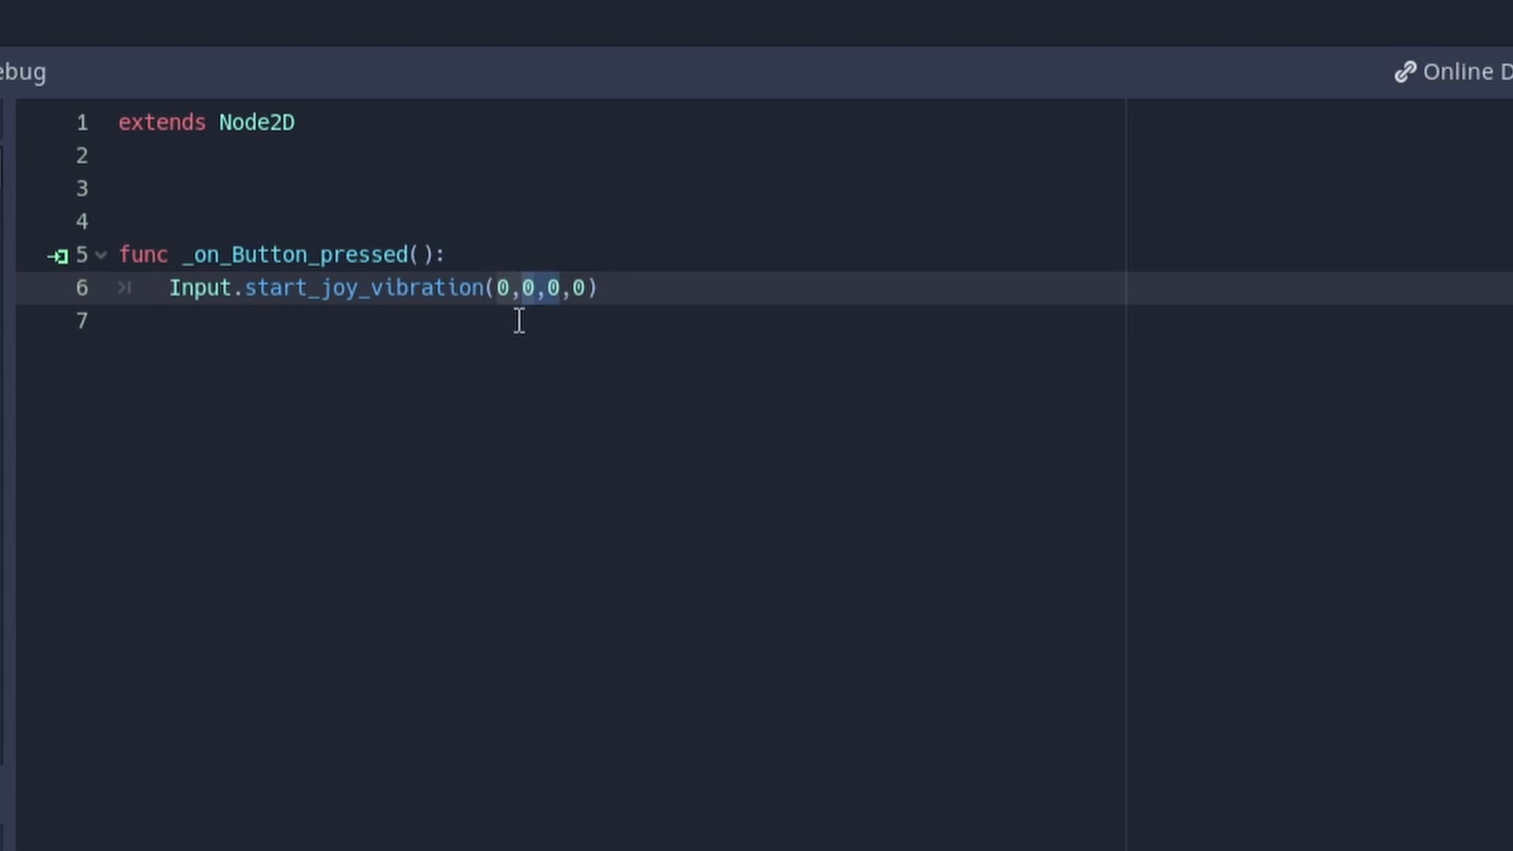
# Step: Change the call to Input.start_joy_vibration(0,0.5,0.5,1): 0.5 magnitudes, duration 1
pyautogui.write('.5')
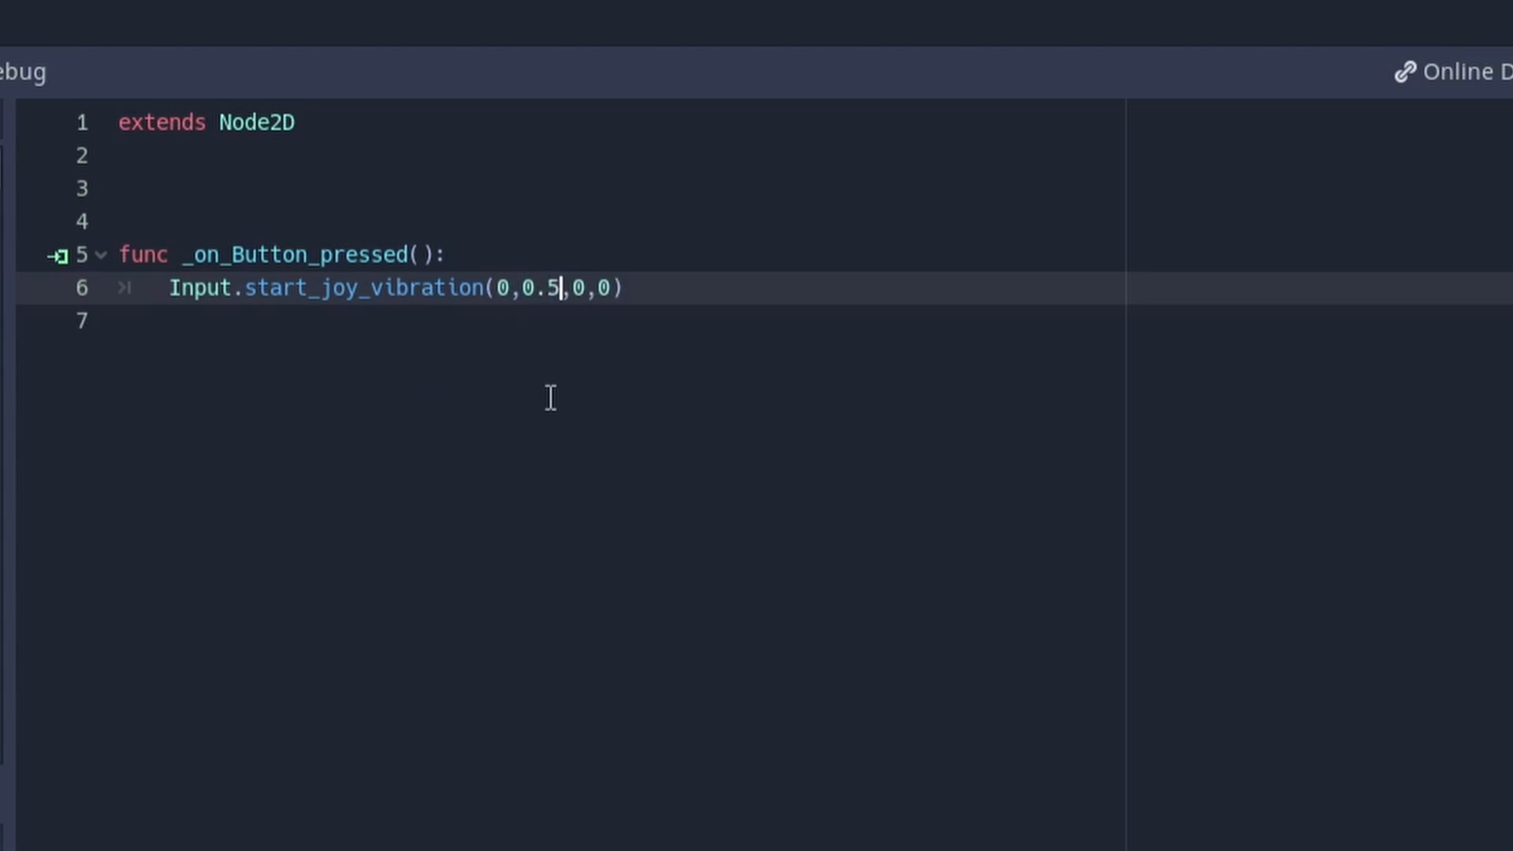
pyautogui.write('0.5')
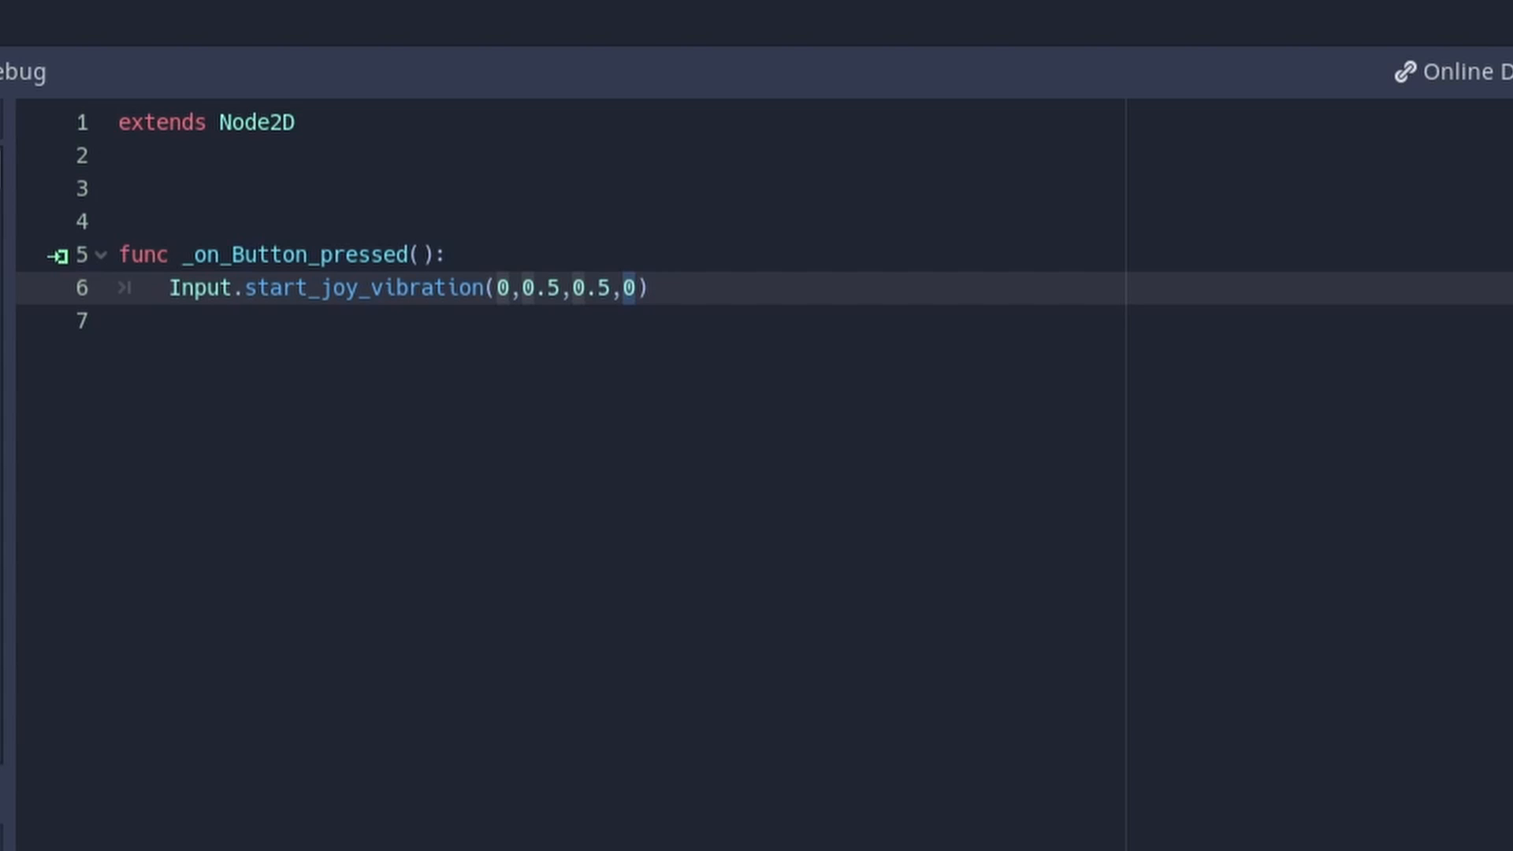
pyautogui.write('1')
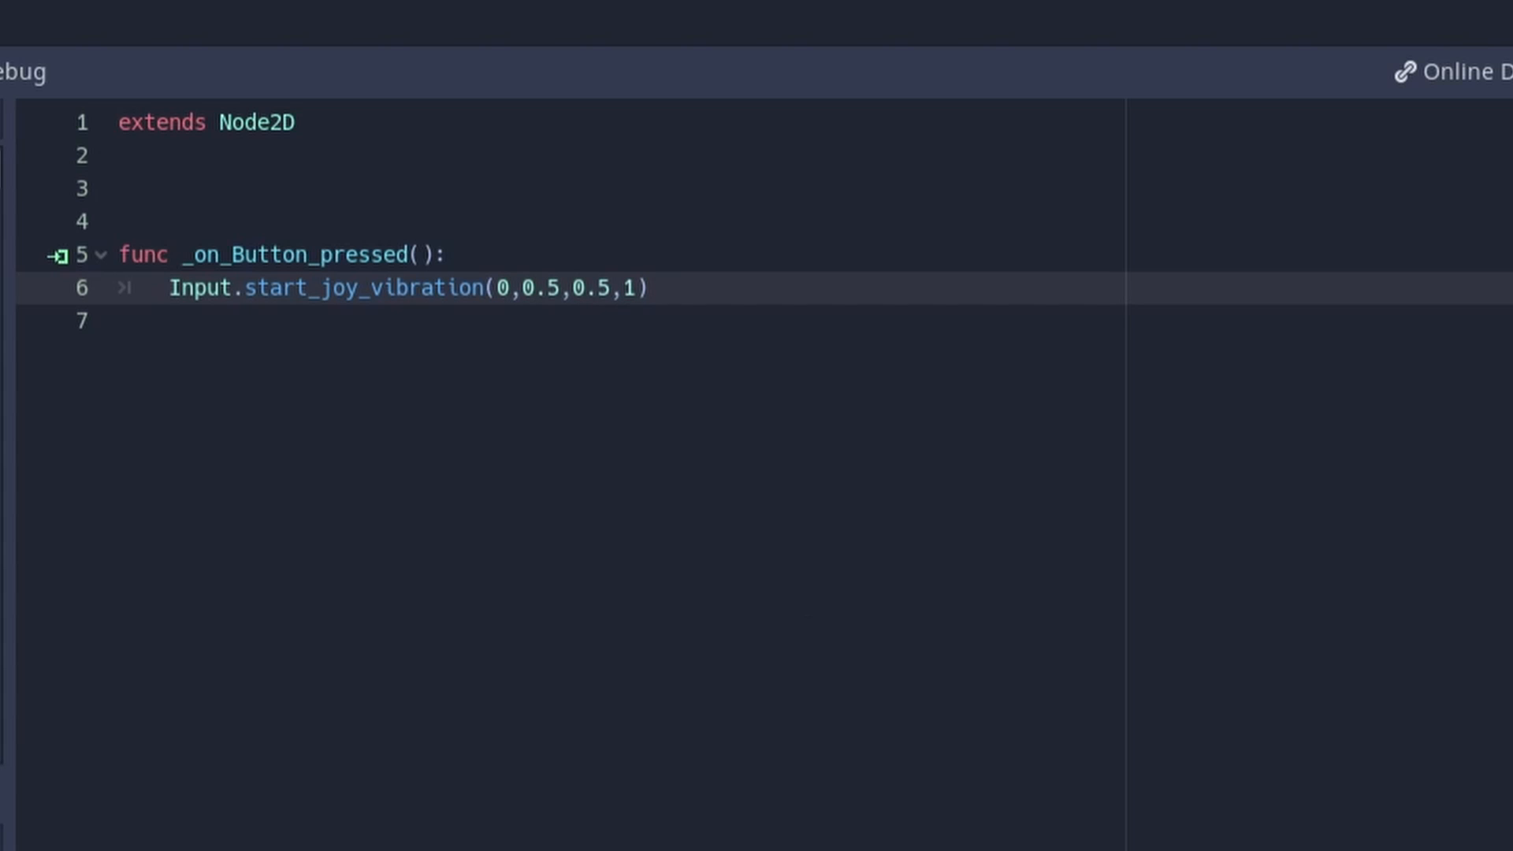